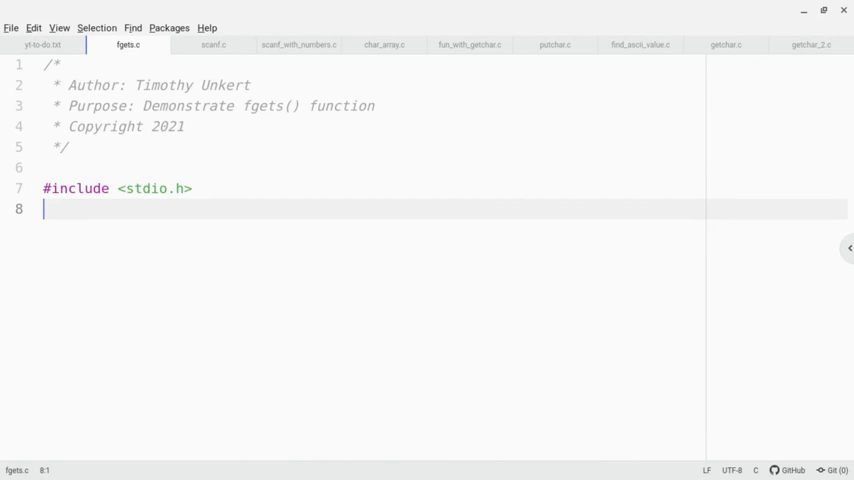
Add int main() with braces declaring char supname[5]; after the include line
key("Enter")
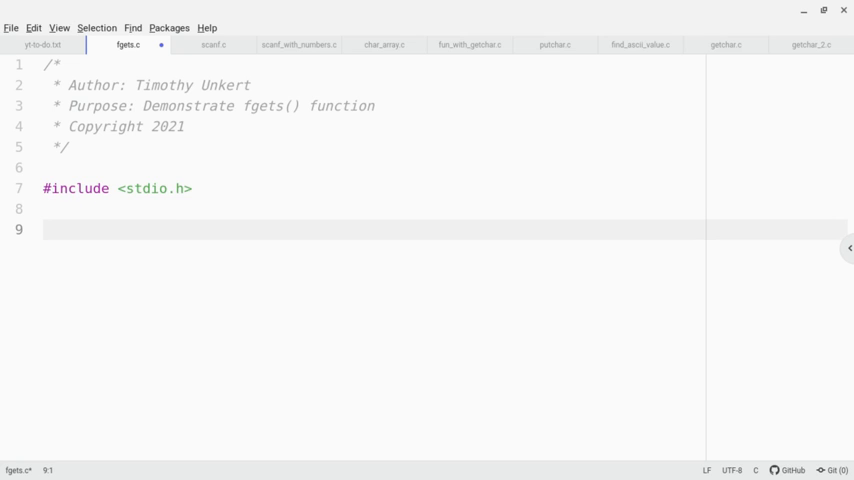
type("int main()")
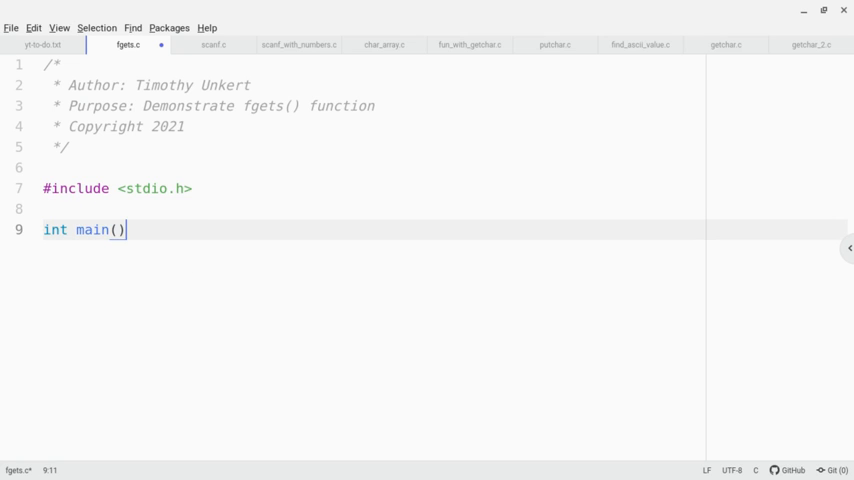
type("{")
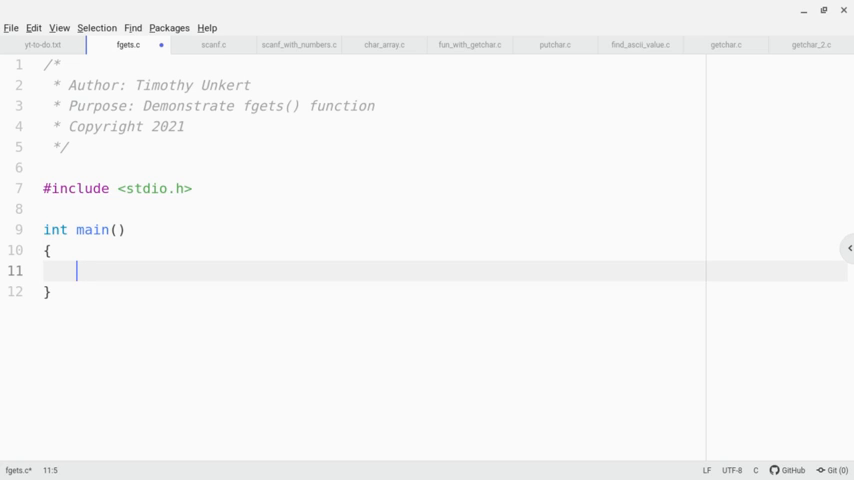
type("char")
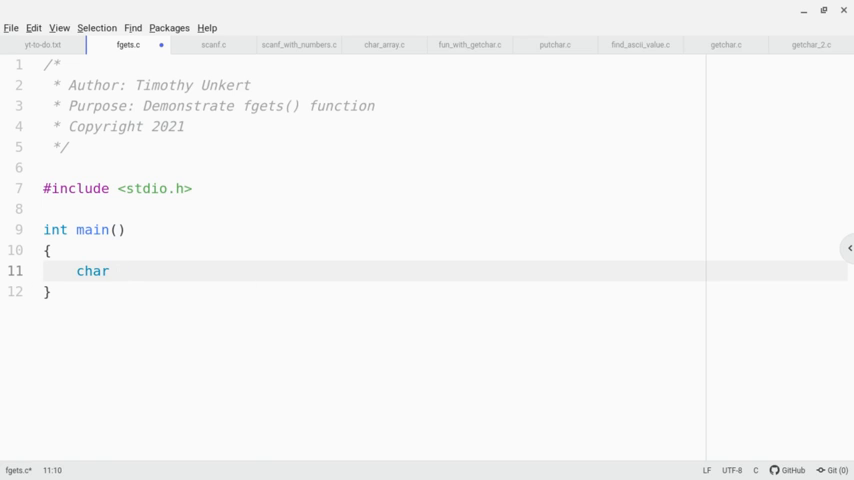
type("supname")
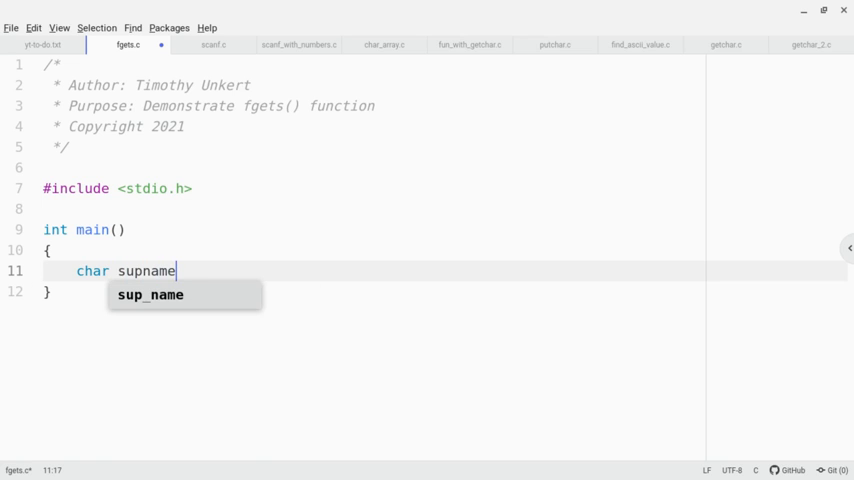
type("[5];")
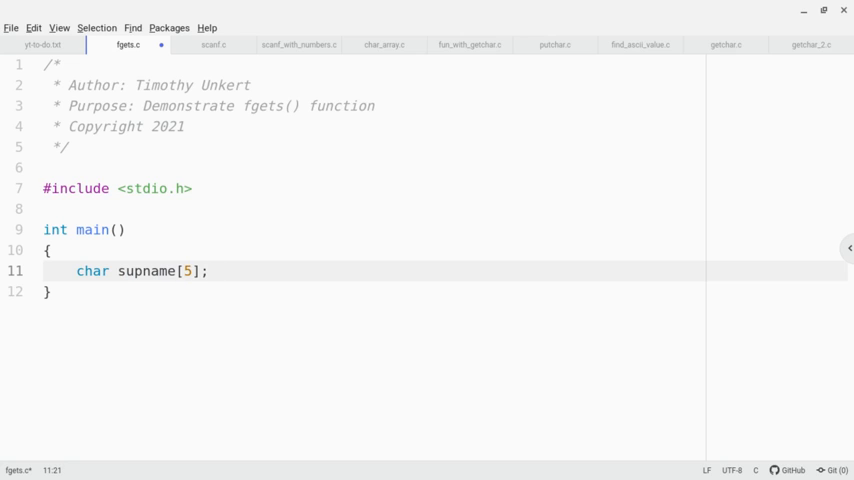
key("Enter")
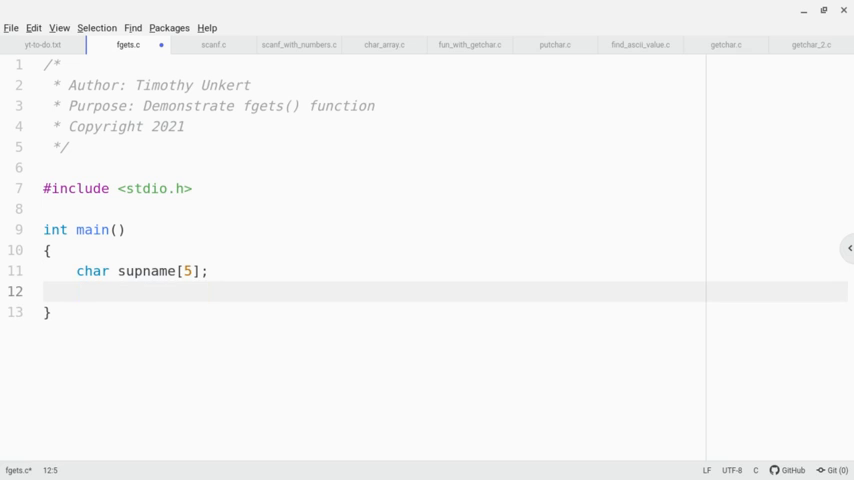
Add printf("Who is the coolest character on Supernatural? "); and begin the fgets line
type("printf")
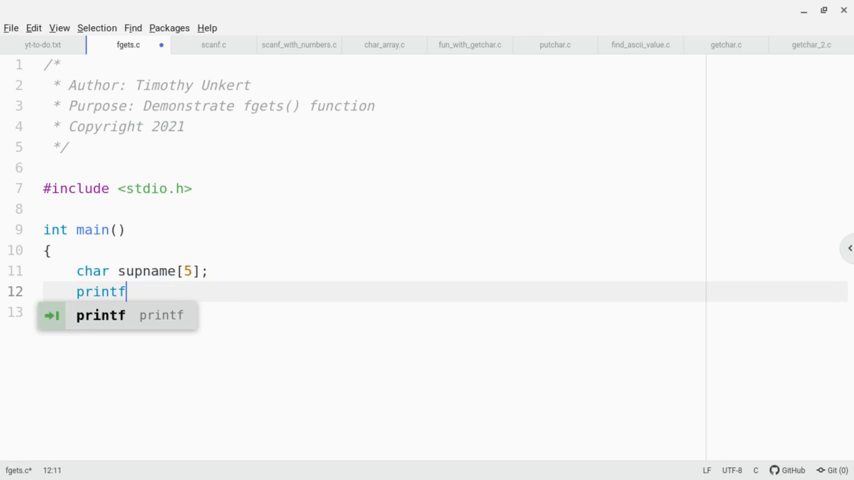
type("(\"Who is the\"")
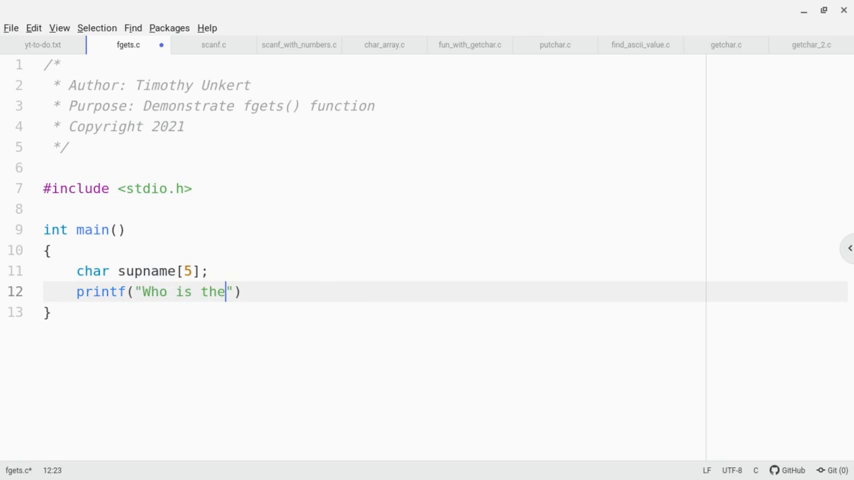
type("coolest character on Sup")
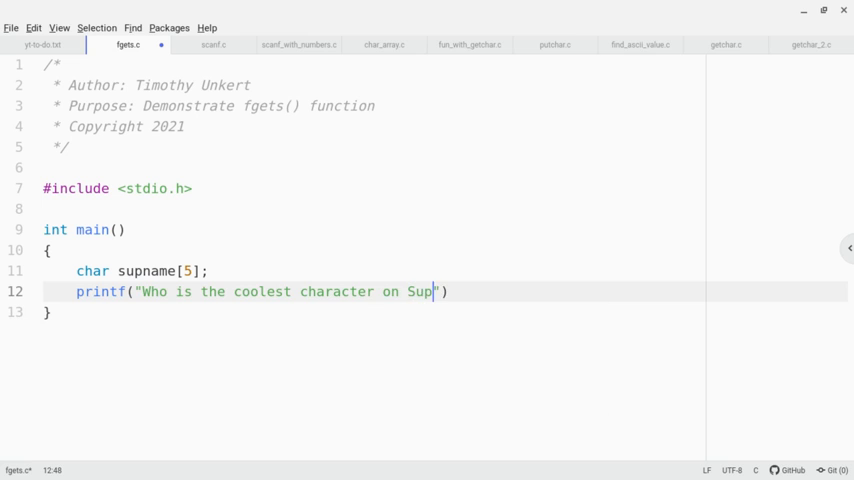
type("ernatural")
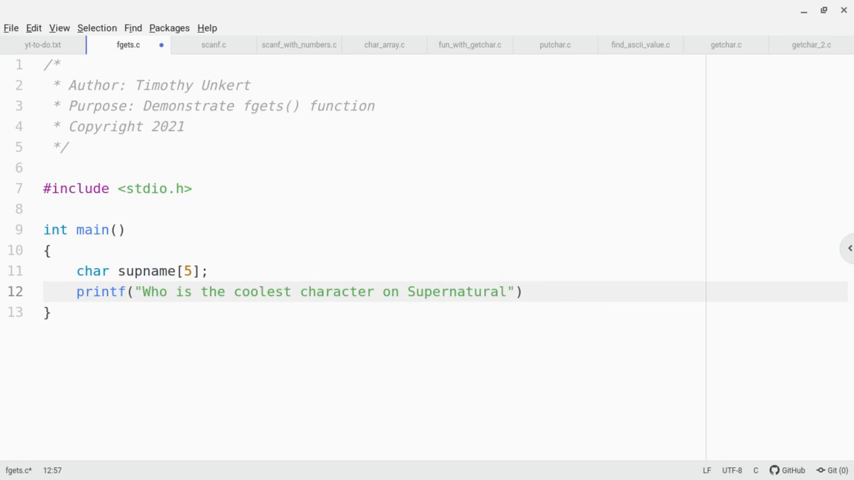
type("?")
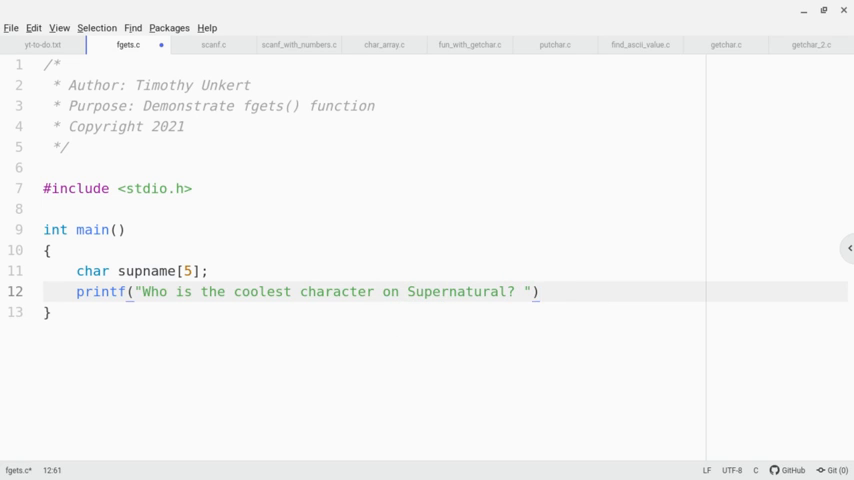
type(";")
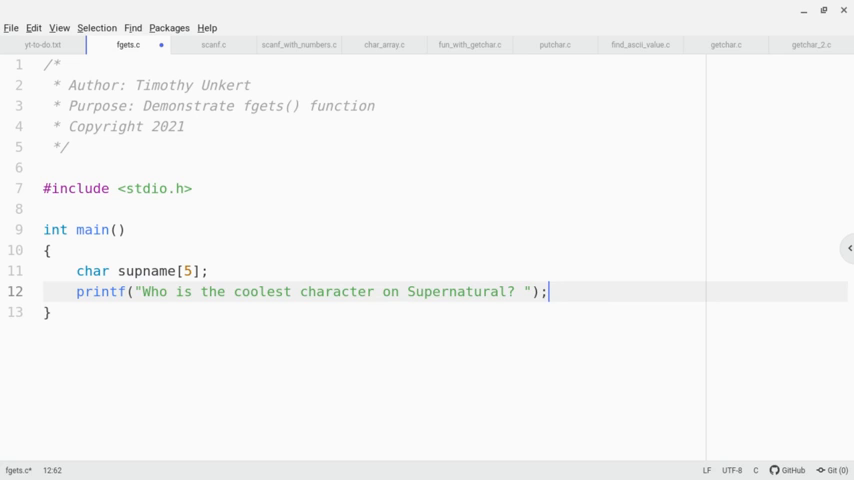
type("fg")
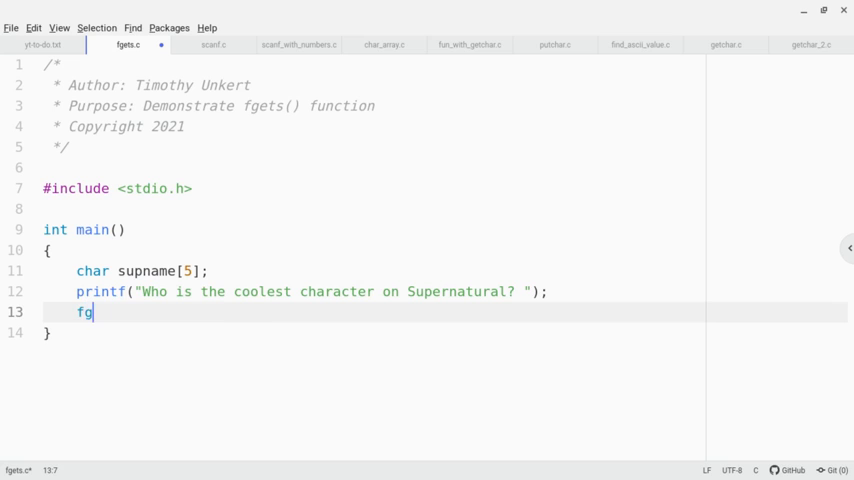
Complete the line fgets(supname, 5, stdin); below the prompt
type("ets(sup")
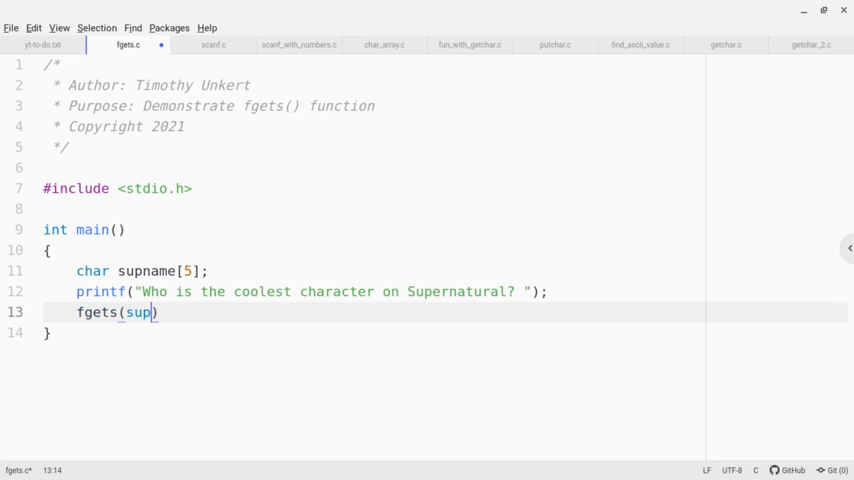
type("name,")
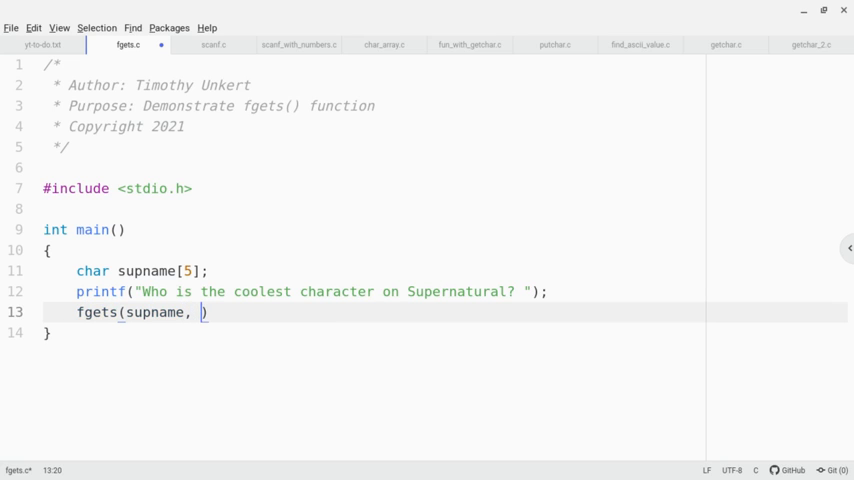
type("5,")
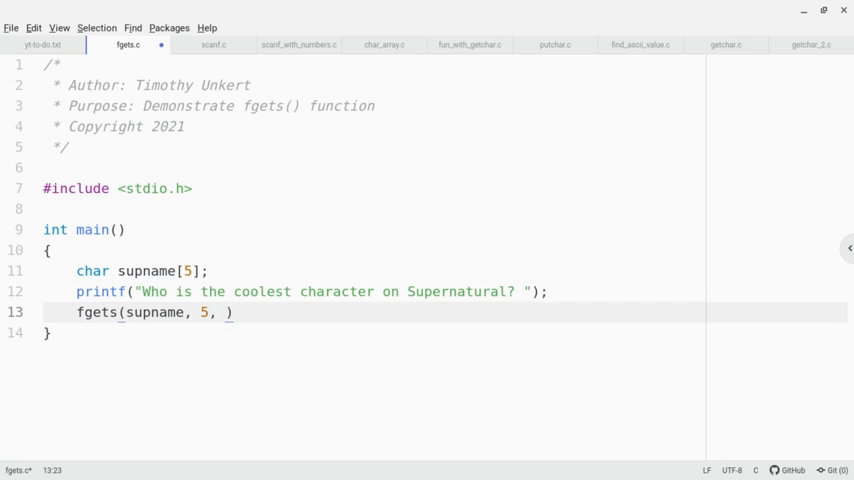
type("stdin")
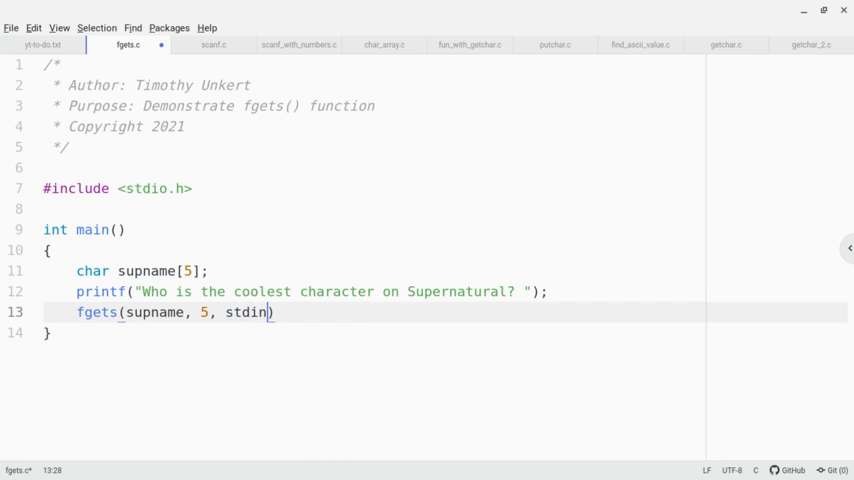
type(";")
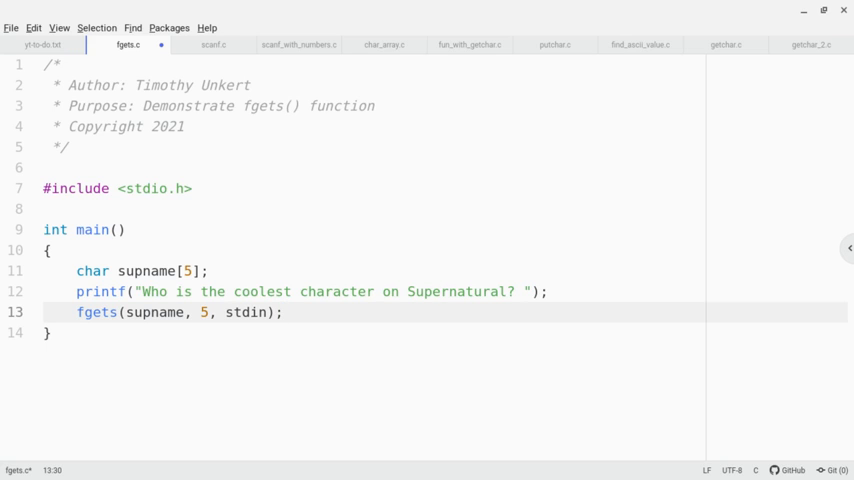
key("Enter")
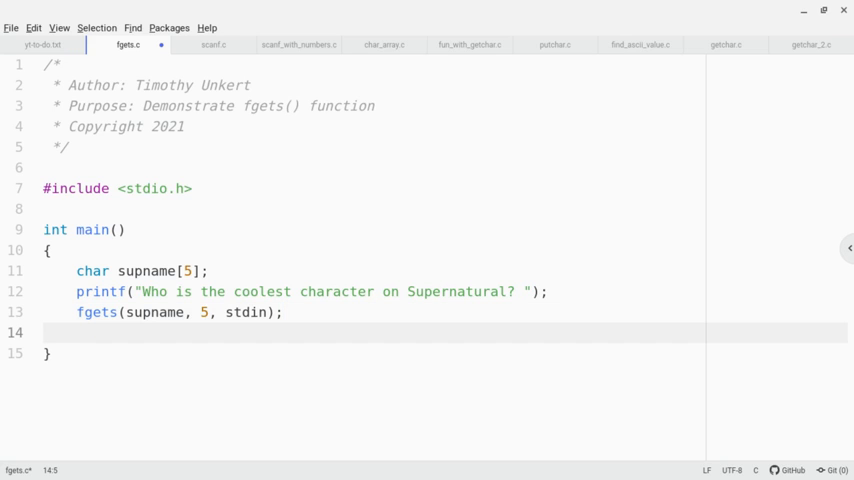
Add printf("You are correct, %s is the coolest character on Supernatural!\n", supname);
type("printf(")
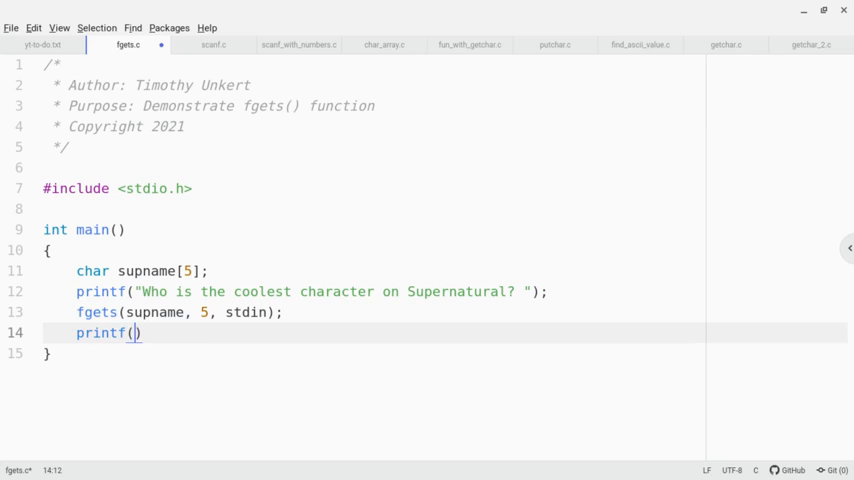
type("\"You a\"")
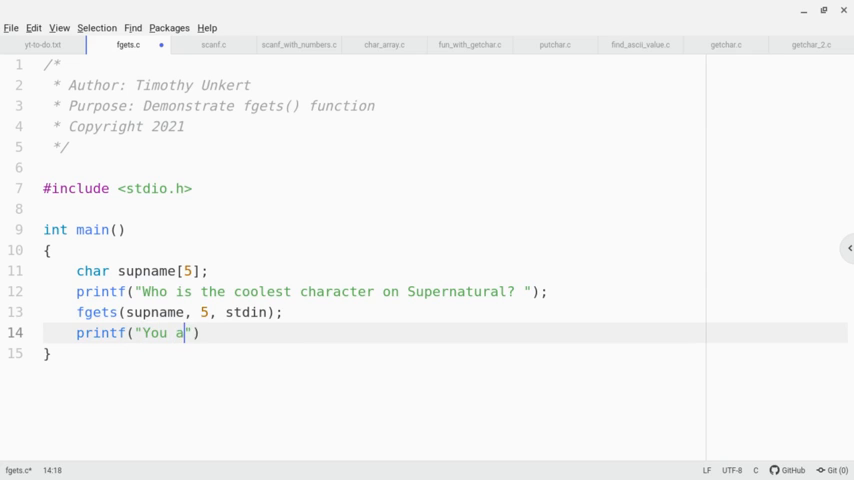
type("re correct,")
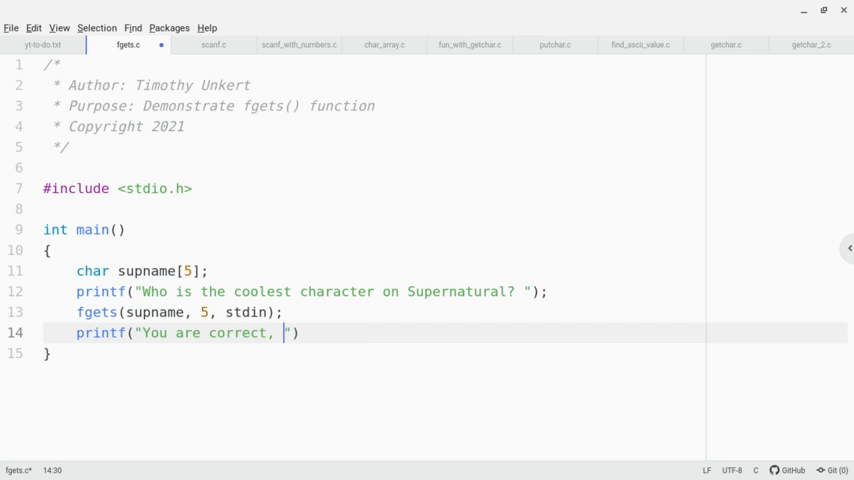
type("%s")
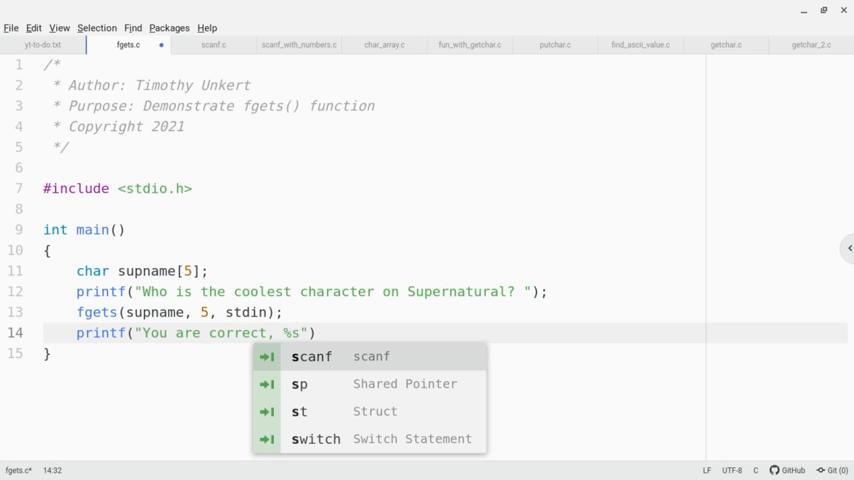
type("is")
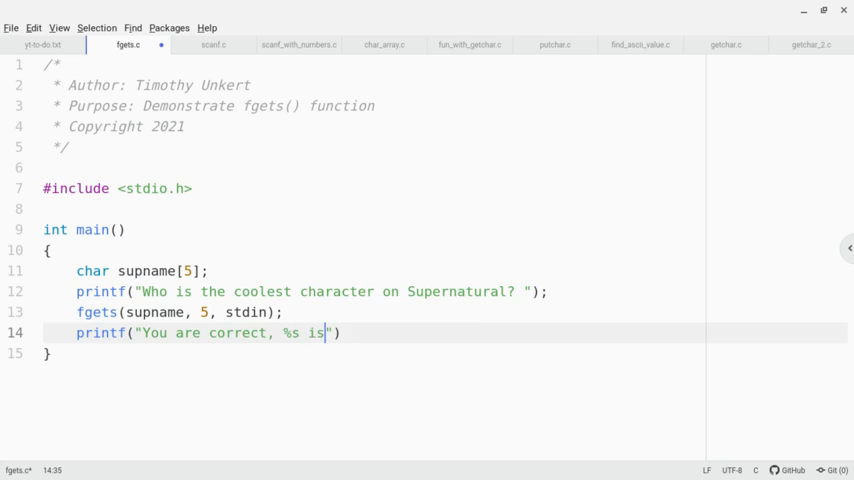
type("the coolest")
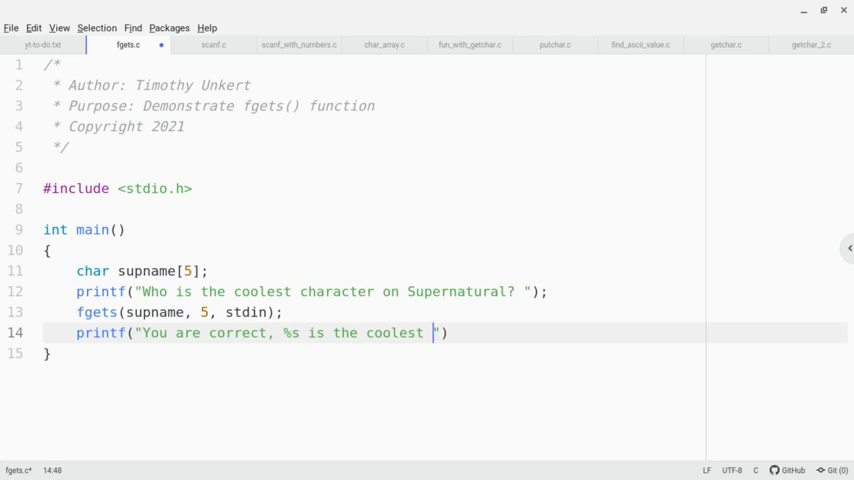
type("character on S")
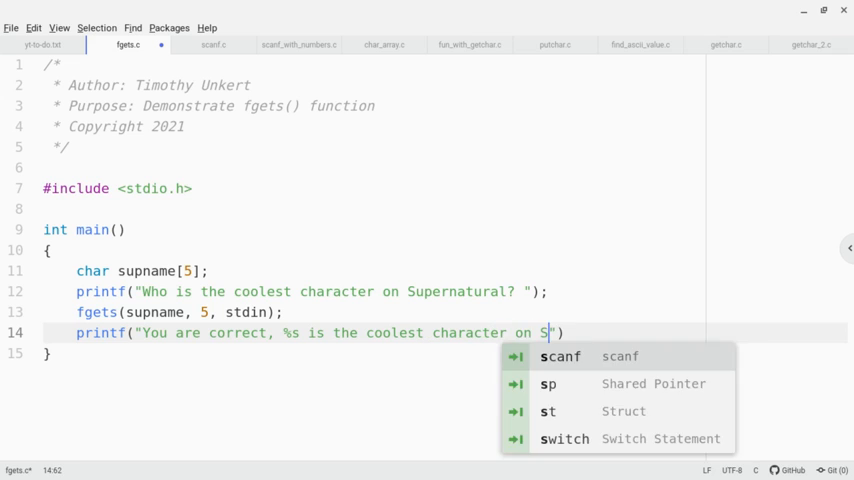
type("upernatural")
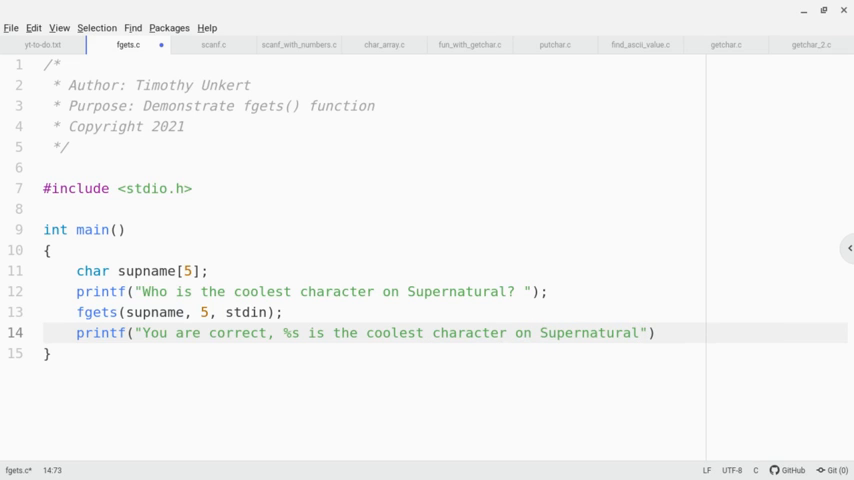
type("!")
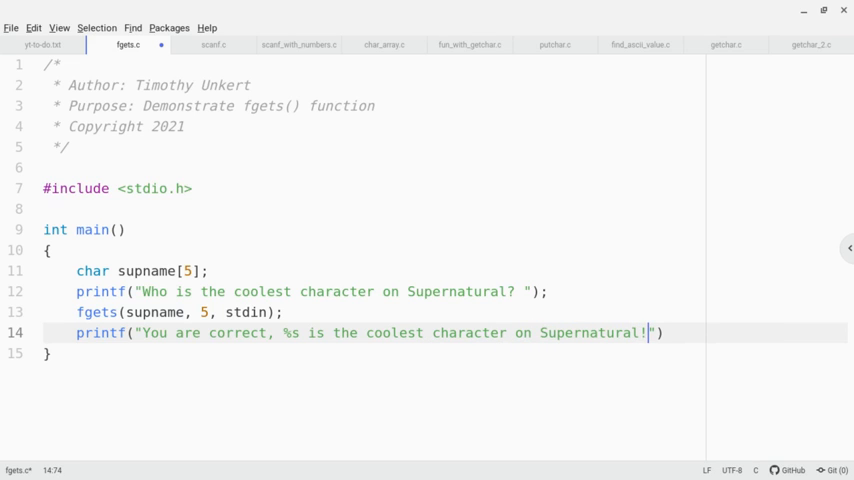
type("\\n")
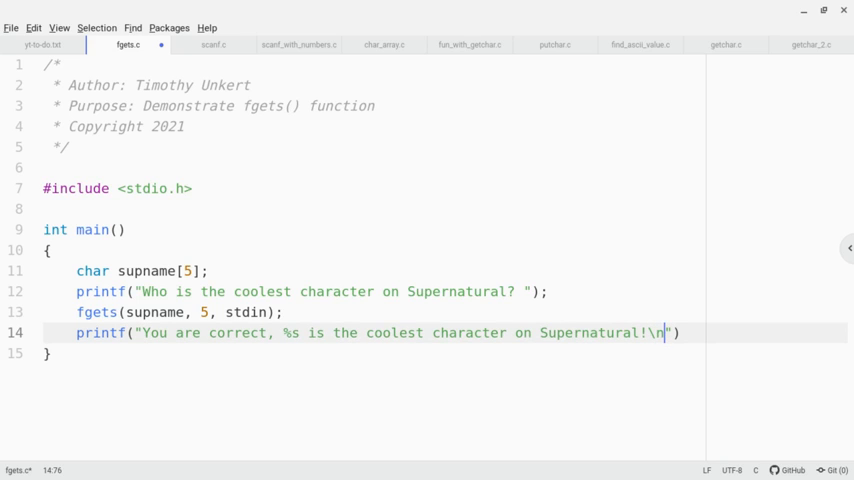
type(", supname")
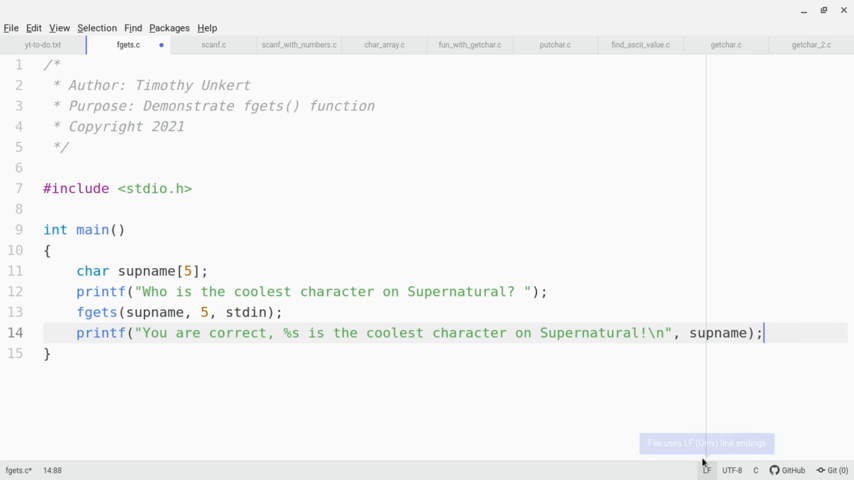
key("enter")
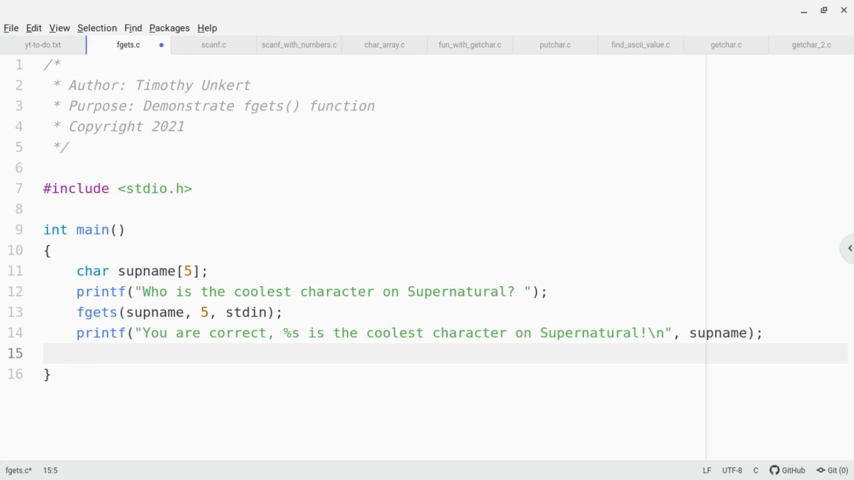
Begin the return 0; statement at the end of main
type("retur")
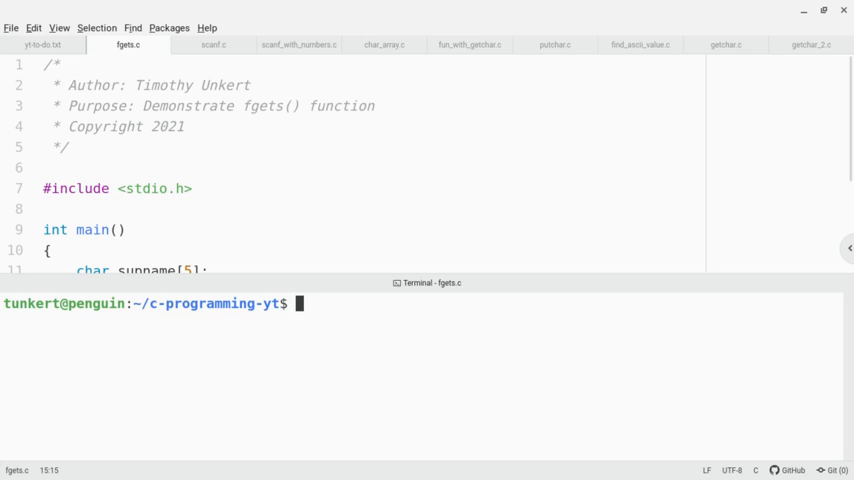
Enter the compile command gcc fgets.c -o fgets in the terminal
type("gcc")
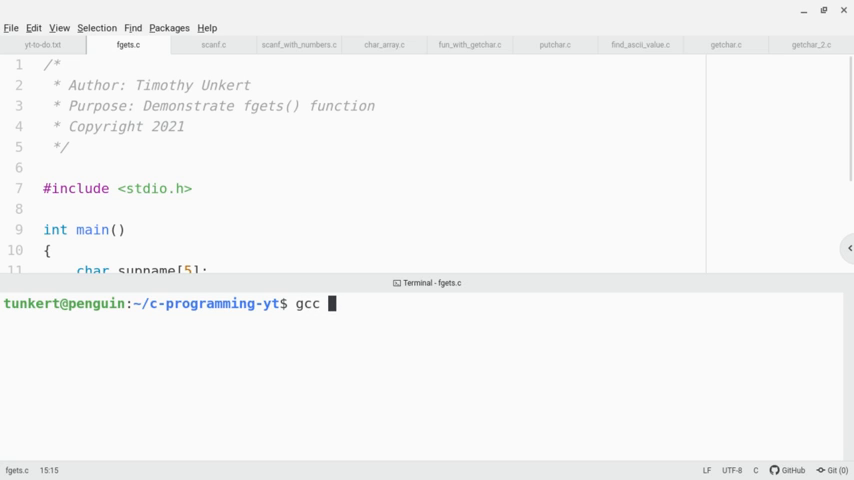
type("fgets.")
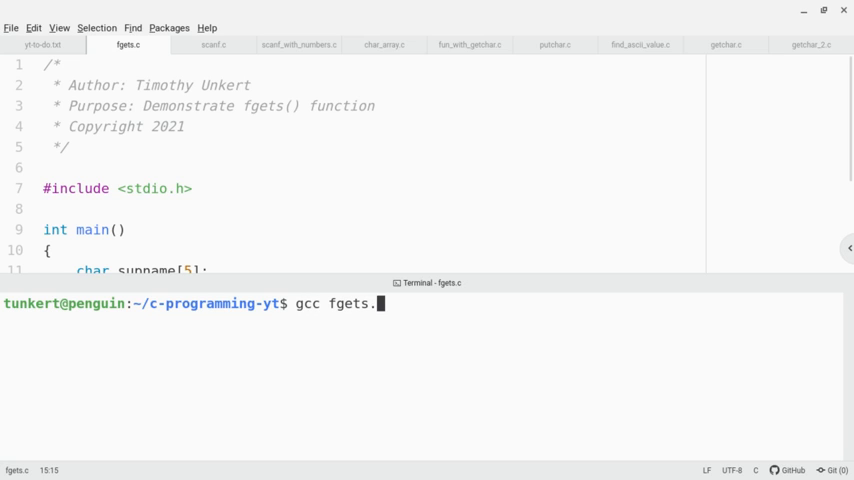
type("c -o f")
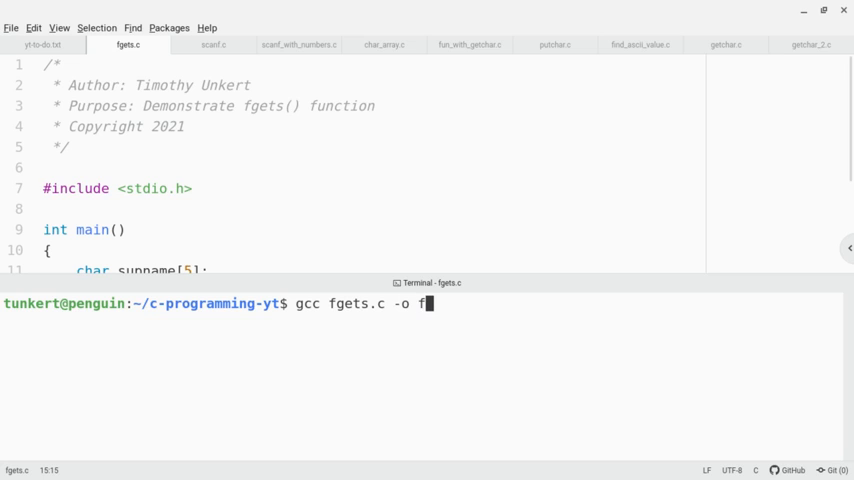
type("gets")
type("./")
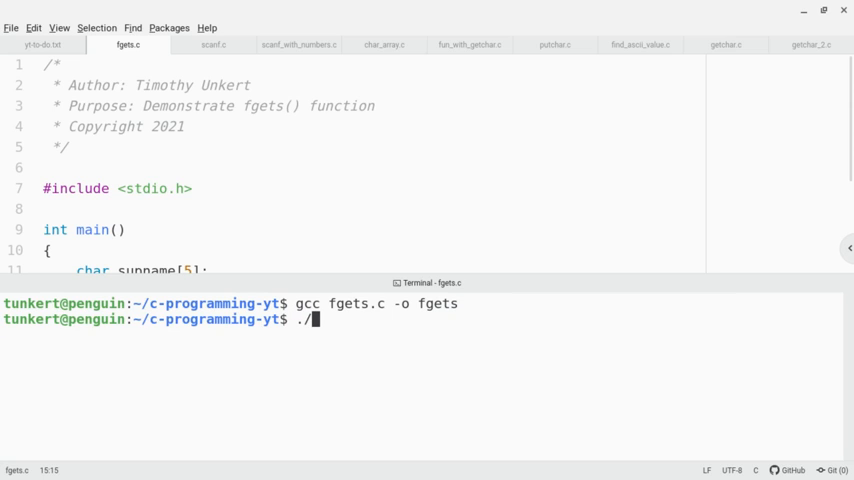
Run ./fgets three times, answering Dean, Castiel and Sam
type("fgets")
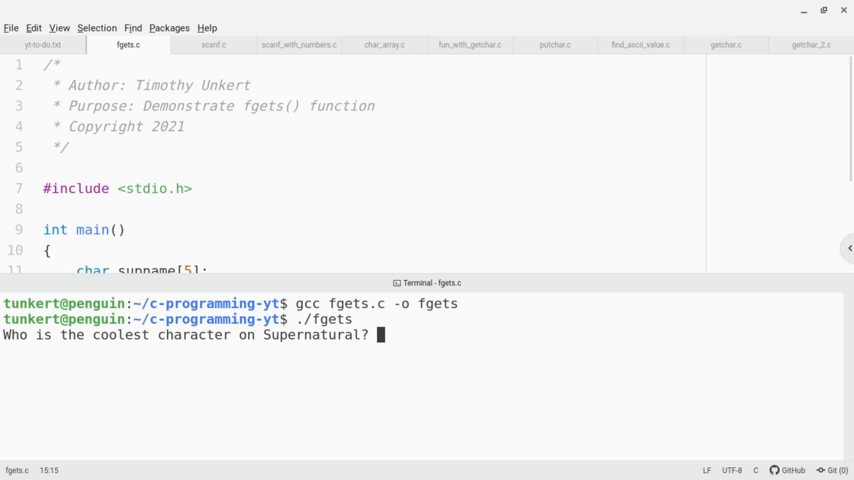
type("Dean")
type("C")
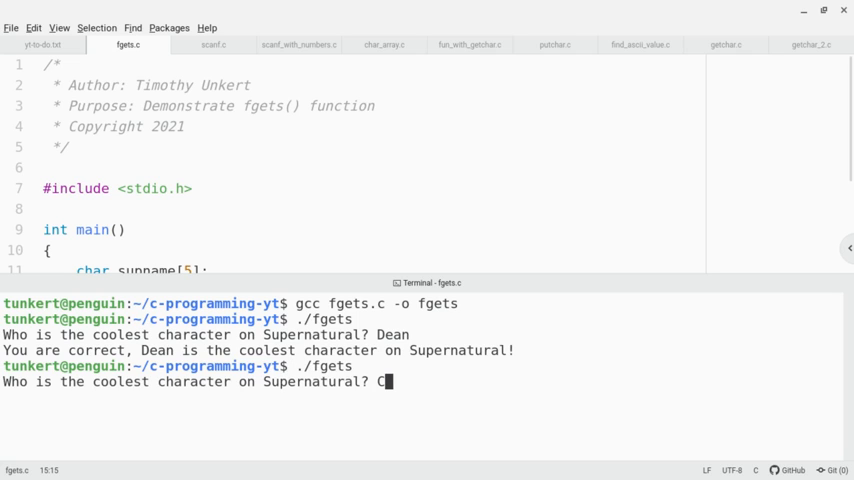
type("astiel")
type("./fgets")
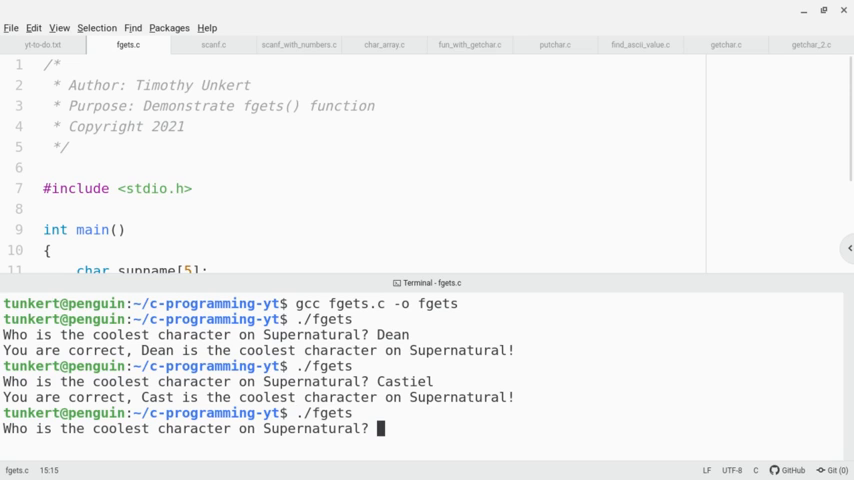
type("Sam")
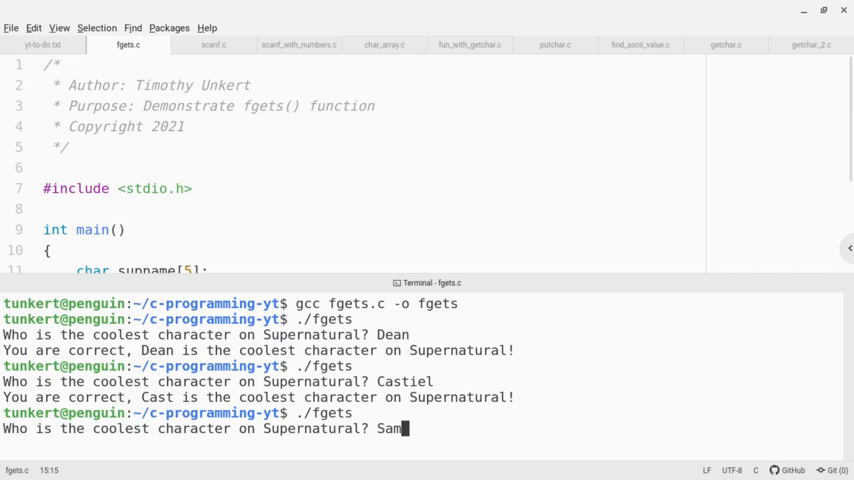